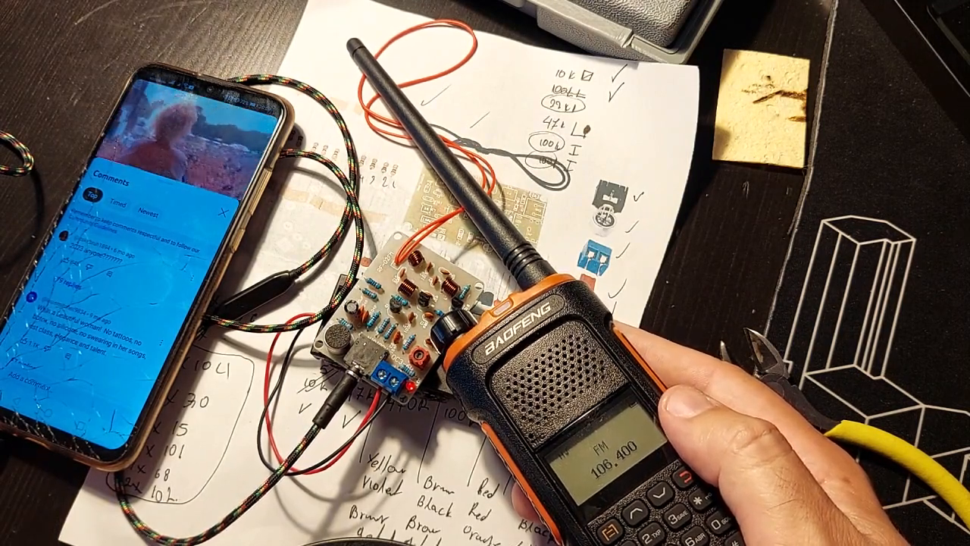
{"action": "left_click", "coordinate": [175, 136]}
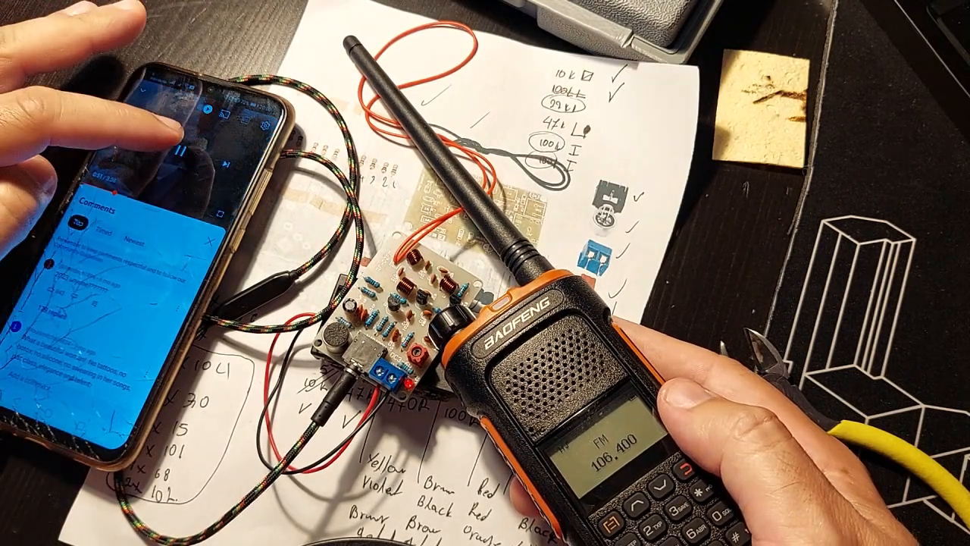